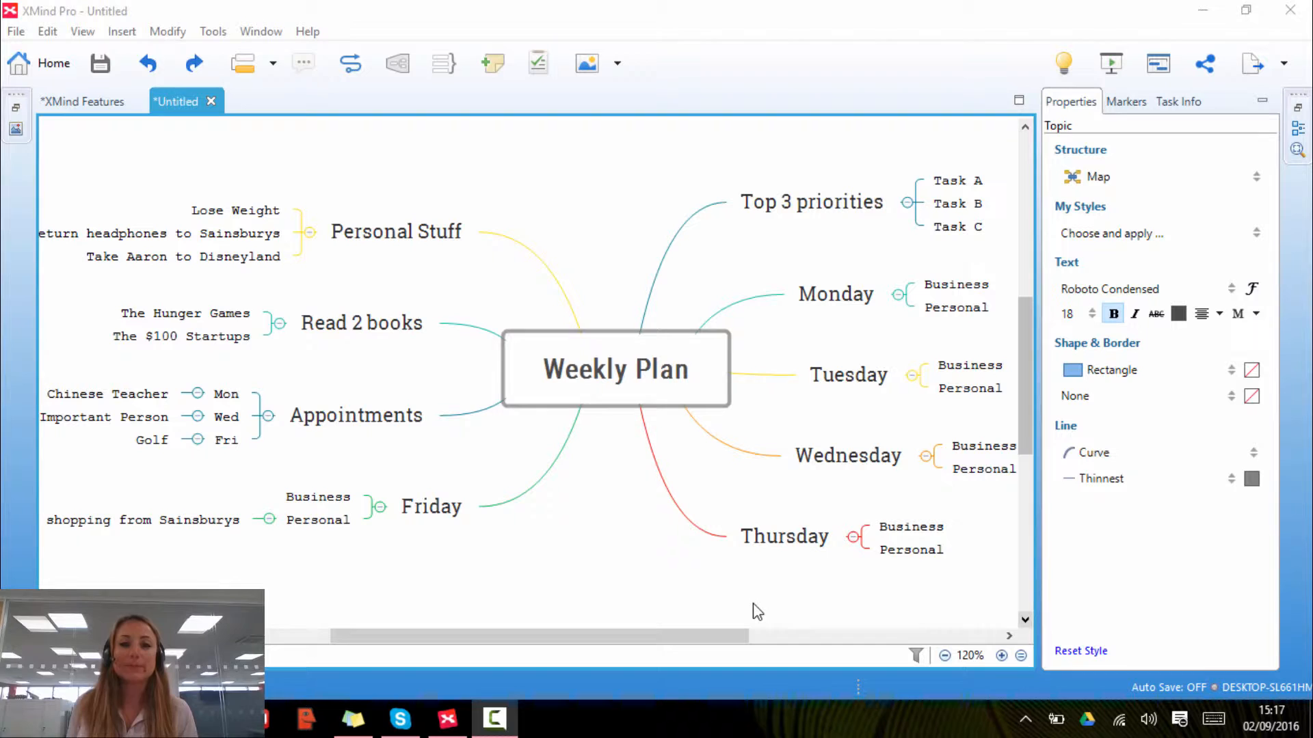
{"action": "mouse_move", "coordinate": [585, 506]}
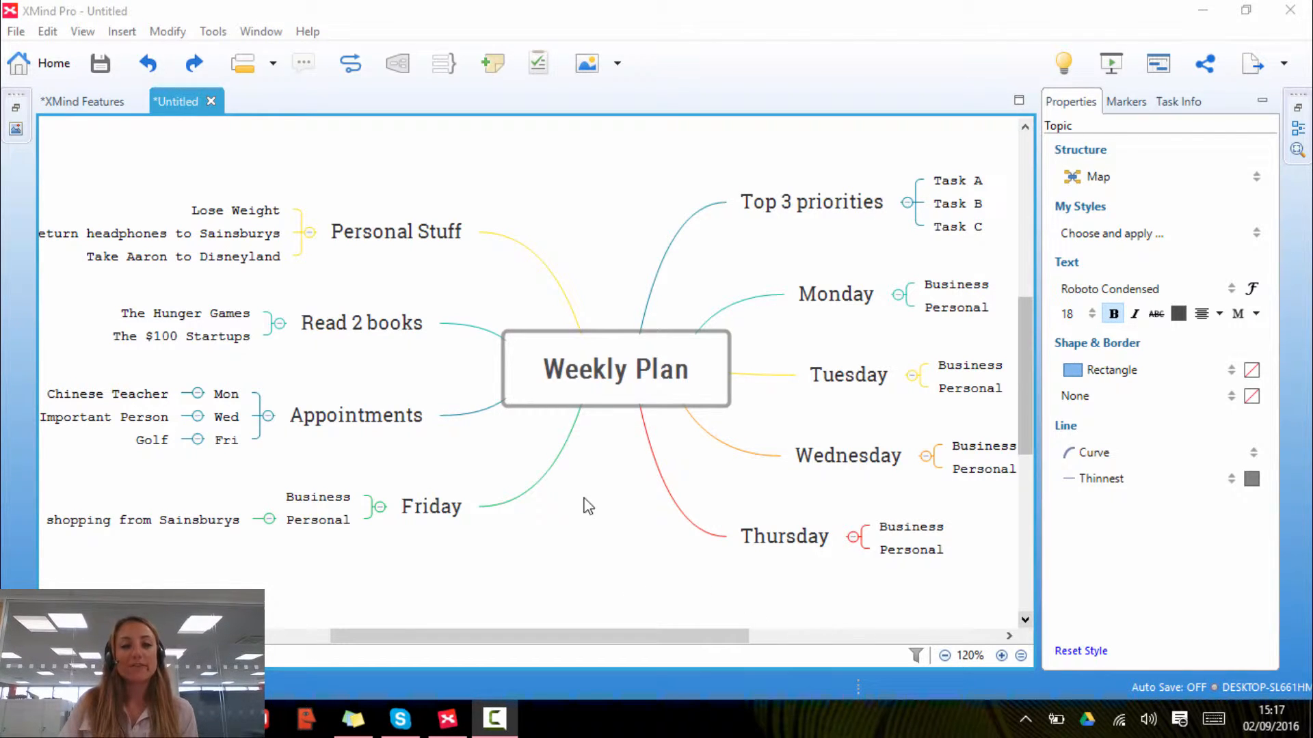
- Select the Personal Stuff topic as the branch to group
{"action": "left_click", "coordinate": [395, 231]}
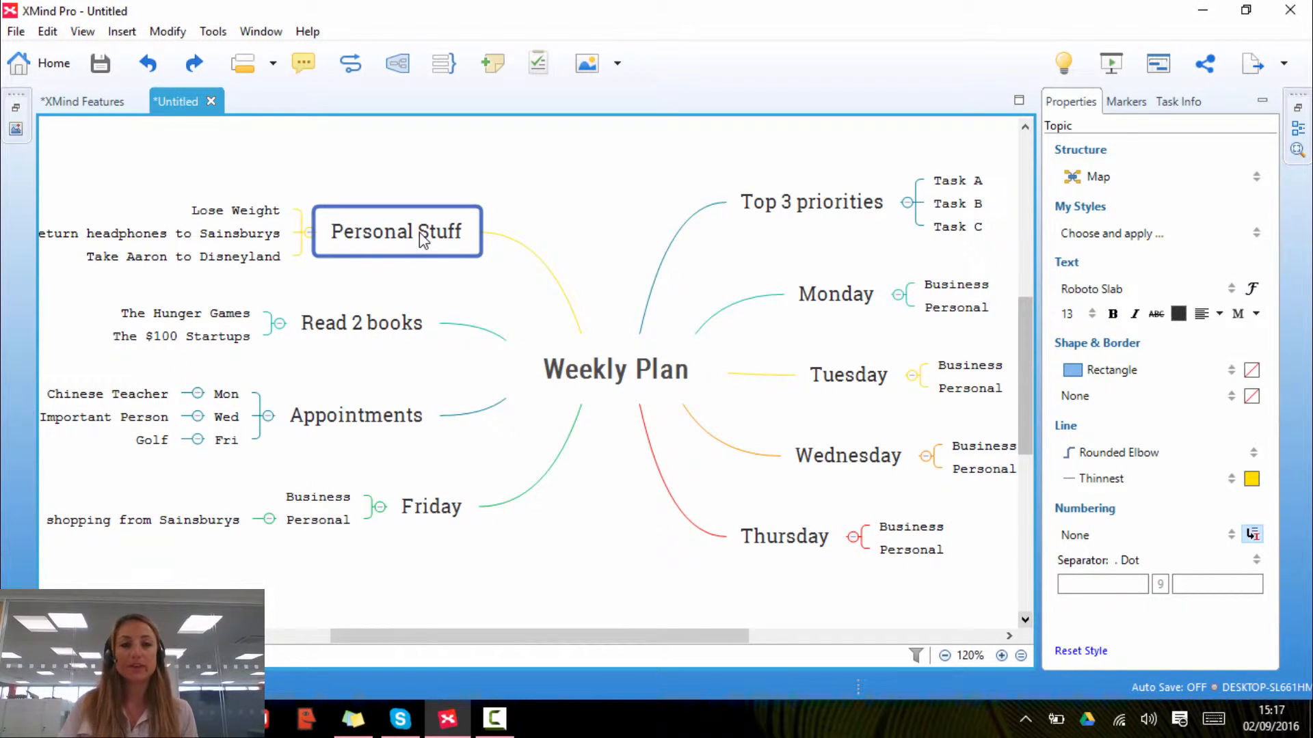
{"action": "mouse_move", "coordinate": [396, 62]}
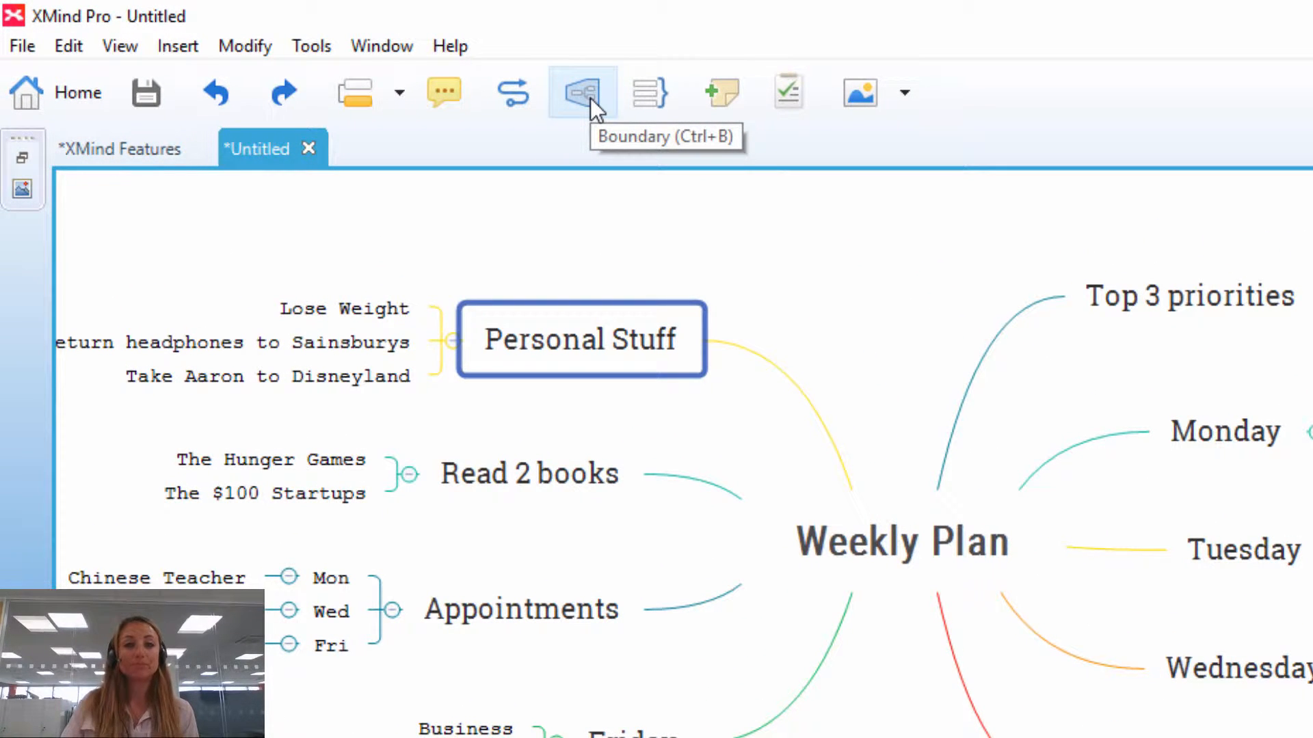
- Add a boundary around Personal Stuff and its three subtopics, then select it for restyling
{"action": "left_click", "coordinate": [582, 93]}
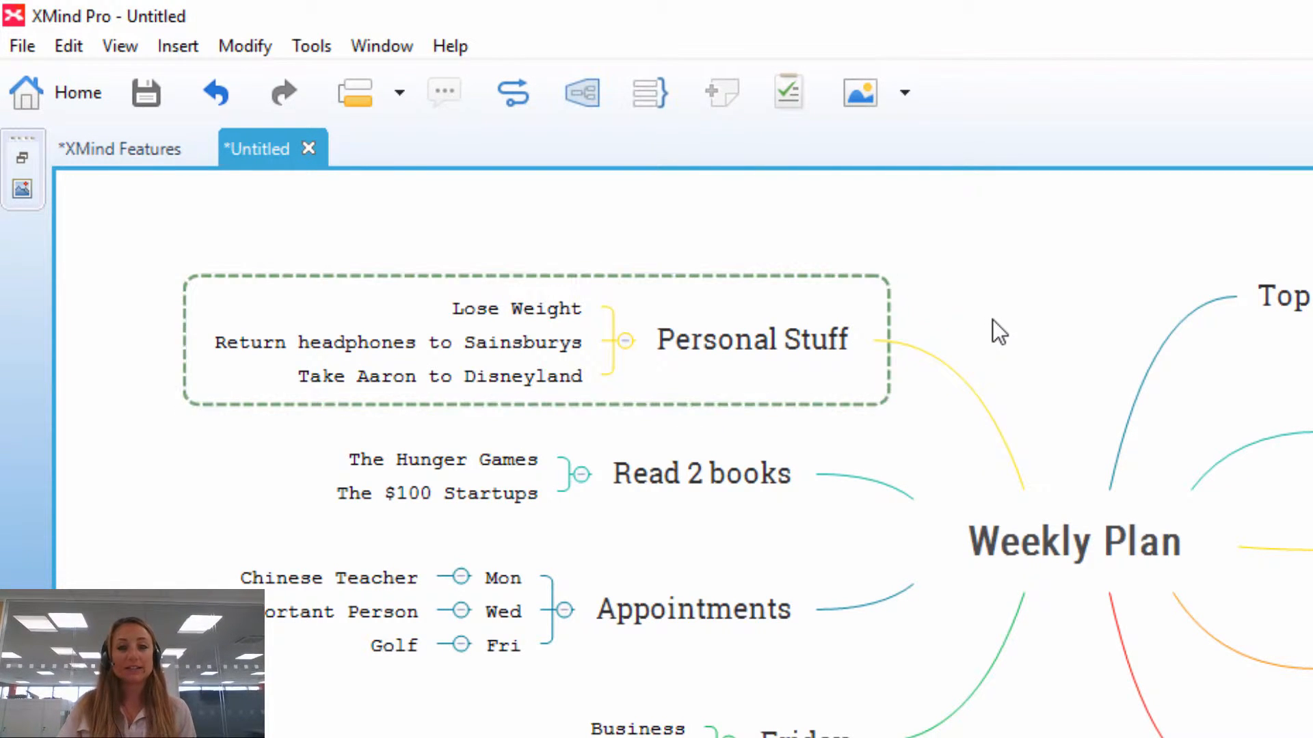
{"action": "left_click", "coordinate": [752, 339]}
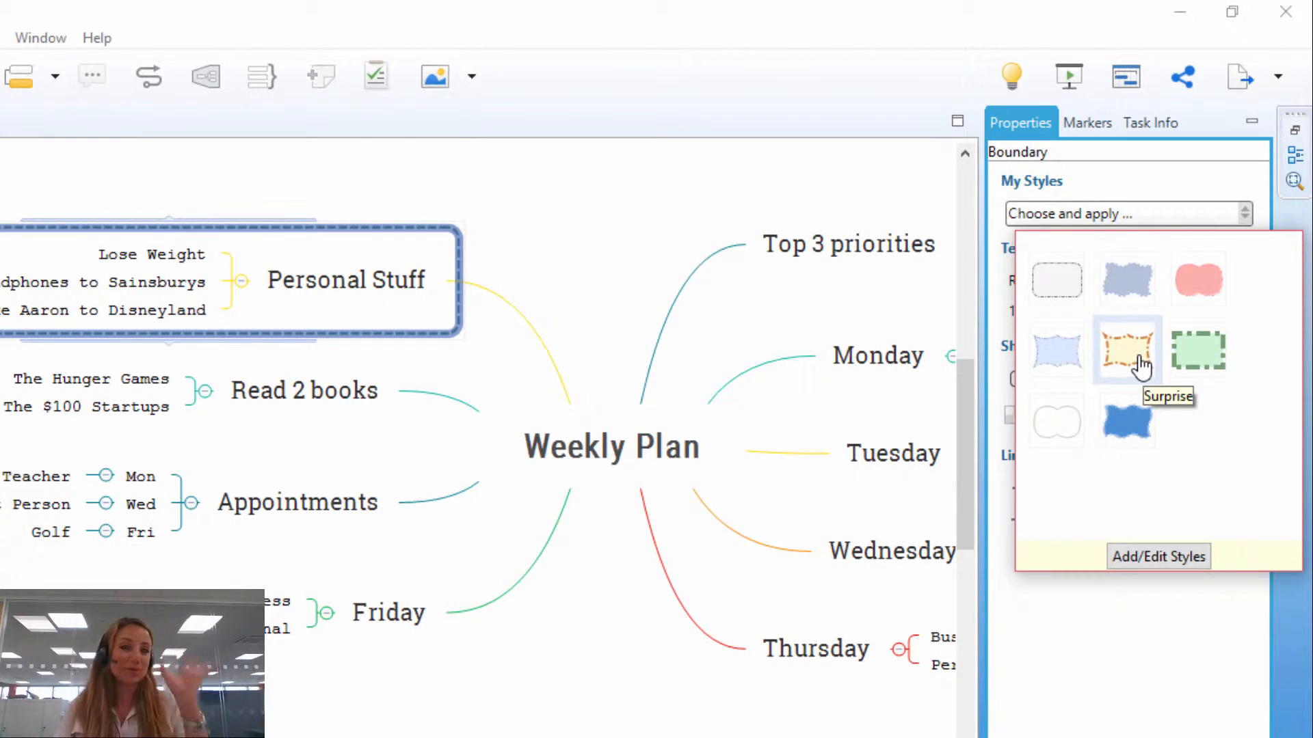
- Apply the Surprise preset from My Styles, giving the boundary a wavy cream fill and dash-dot outline
{"action": "left_click", "coordinate": [1125, 350]}
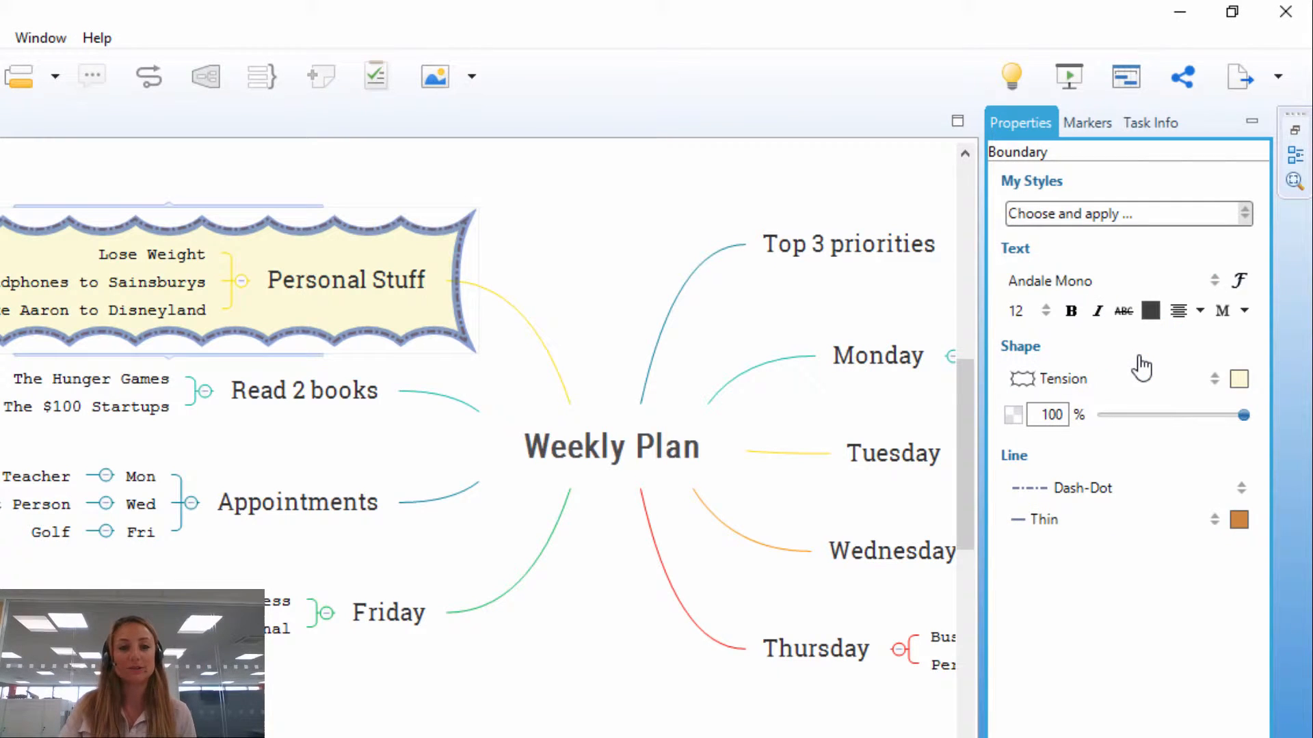
{"action": "mouse_move", "coordinate": [1154, 369]}
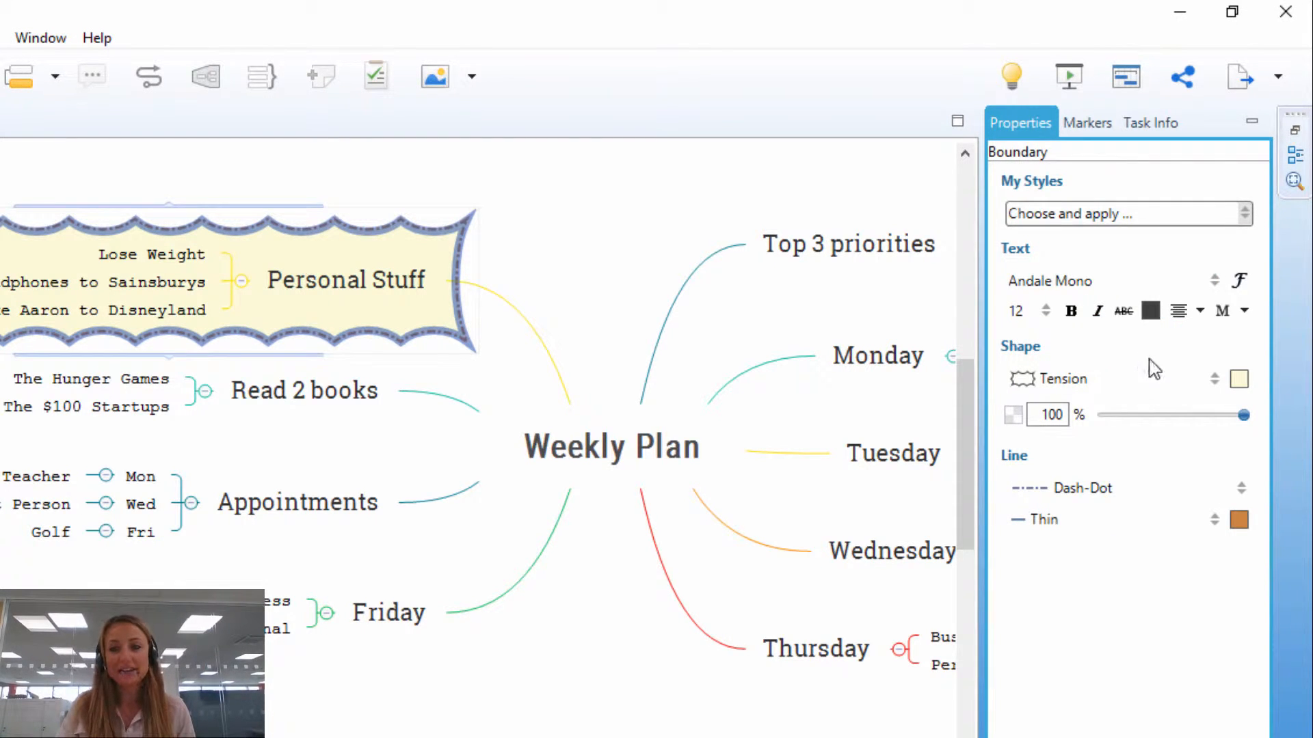
{"action": "mouse_move", "coordinate": [1236, 520]}
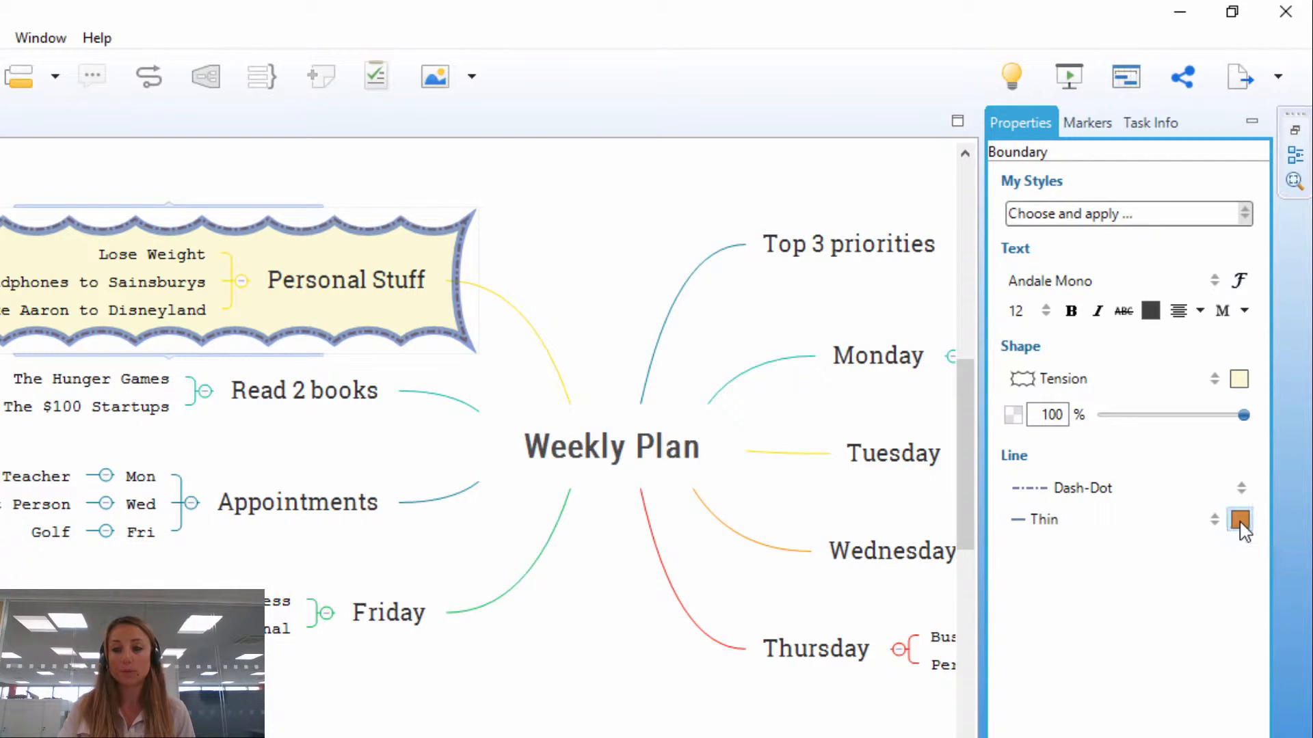
- Set the boundary's line color to yellow and its shape to Scallops
{"action": "left_click", "coordinate": [1236, 520]}
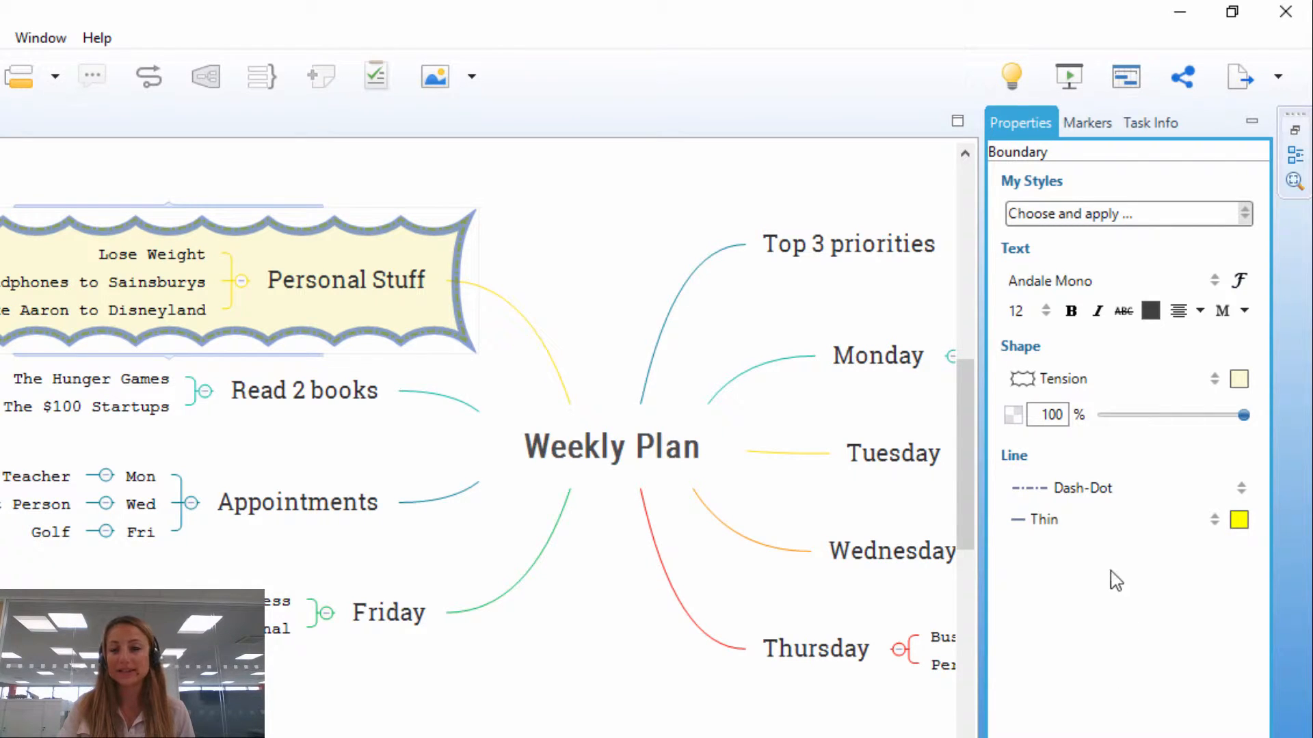
{"action": "left_click", "coordinate": [1110, 379]}
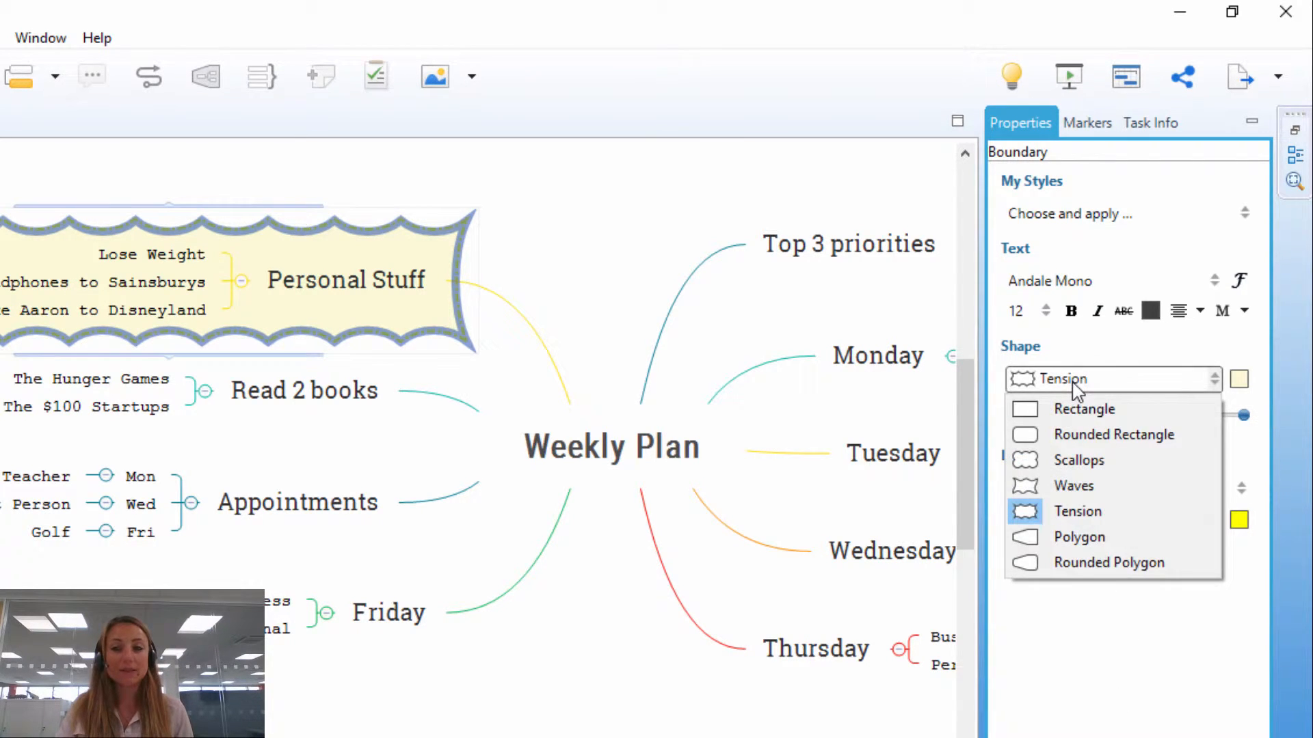
{"action": "left_click", "coordinate": [1079, 459]}
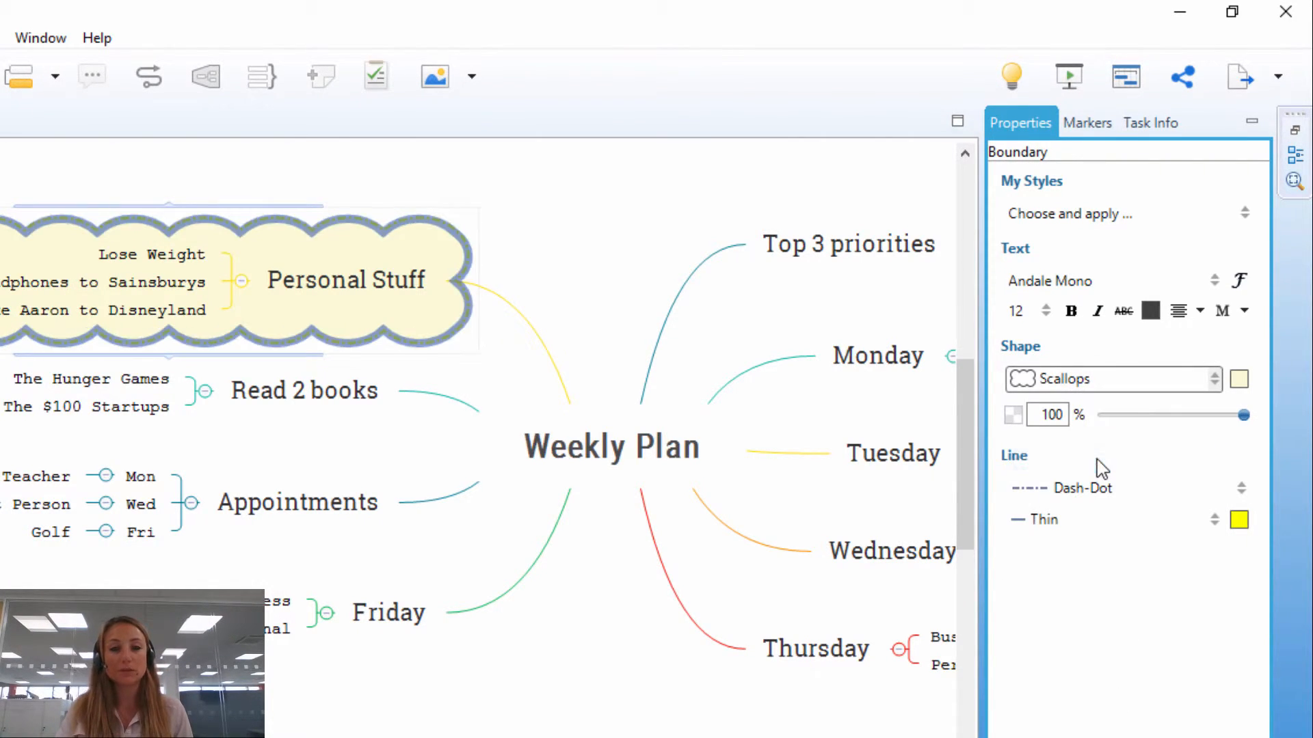
{"action": "mouse_move", "coordinate": [604, 229]}
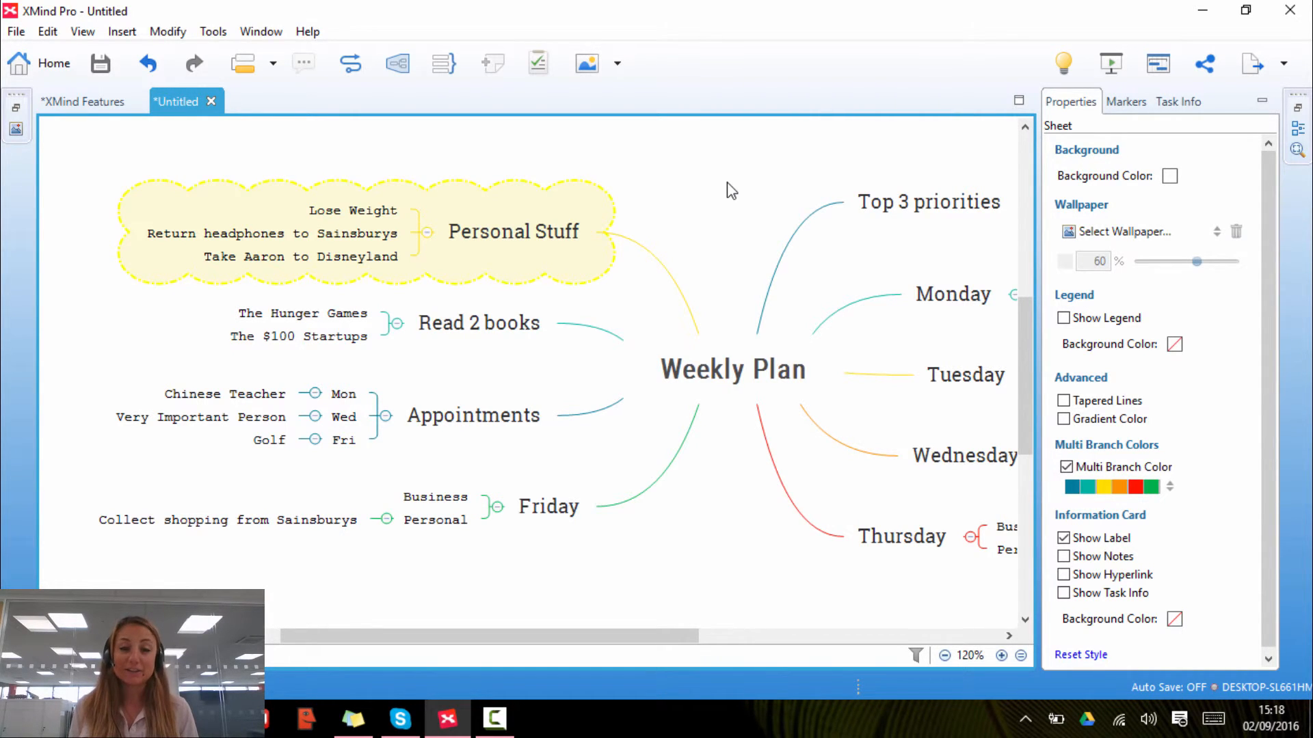
{"action": "mouse_move", "coordinate": [553, 254]}
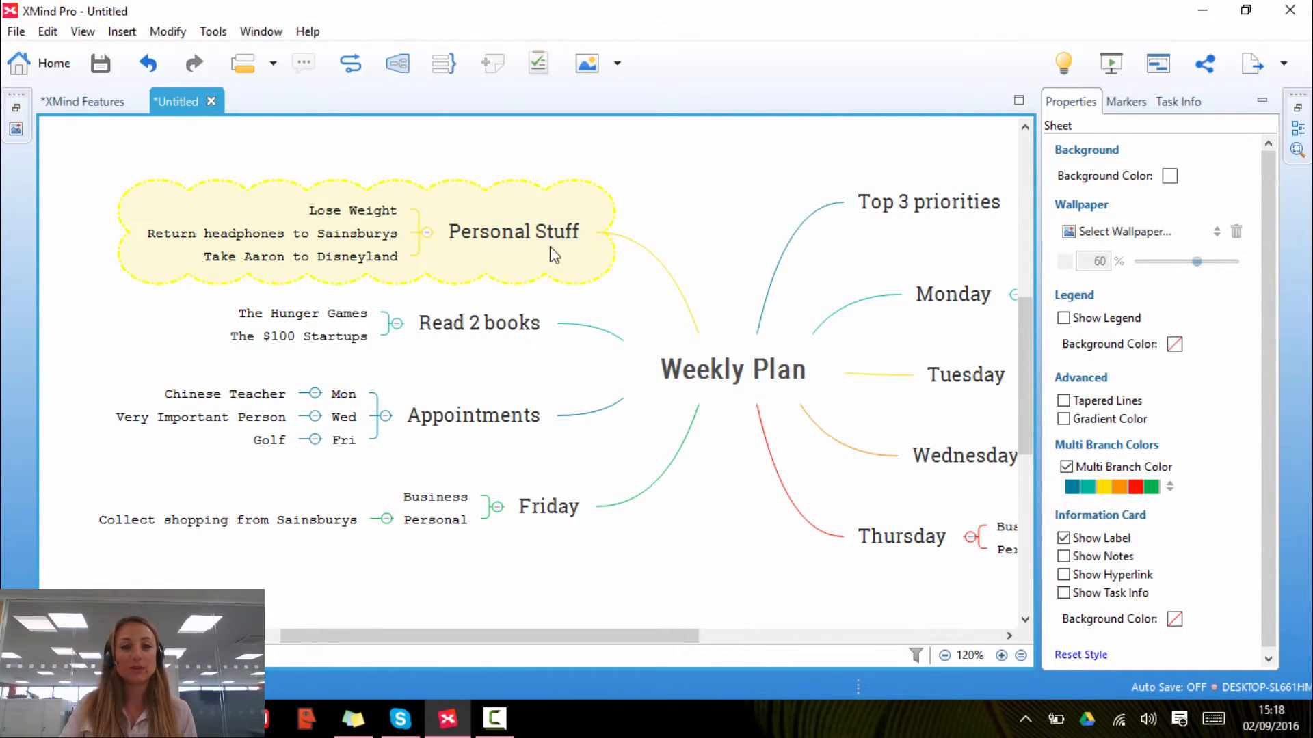